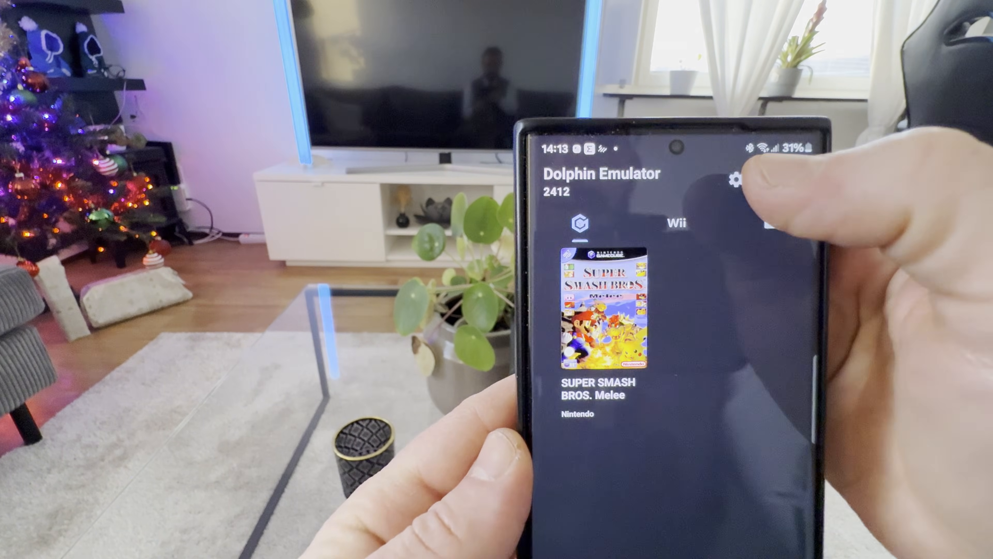
- Open GameCube Controller 1's mapping with the wireless controller as device, down to Buttons
left_click(736, 180)
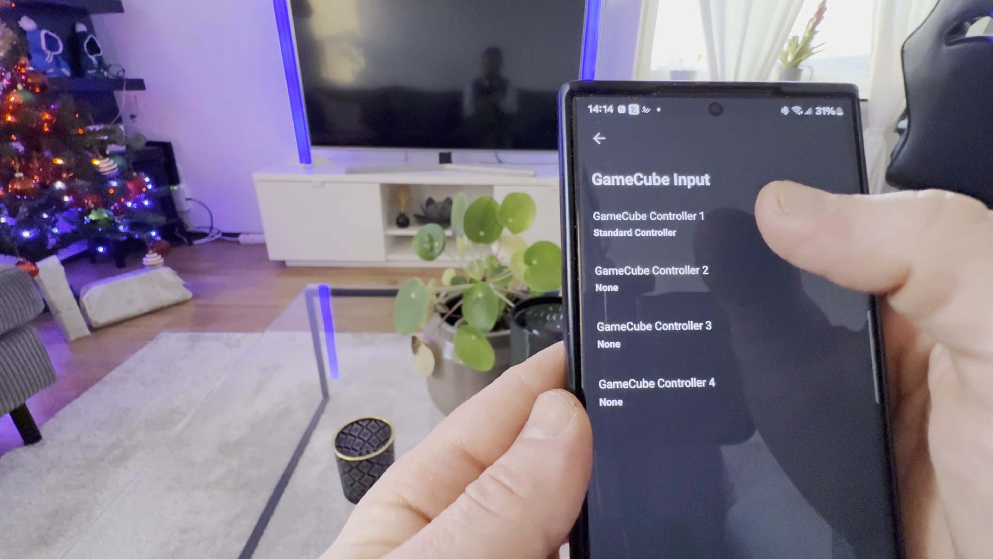
left_click(648, 222)
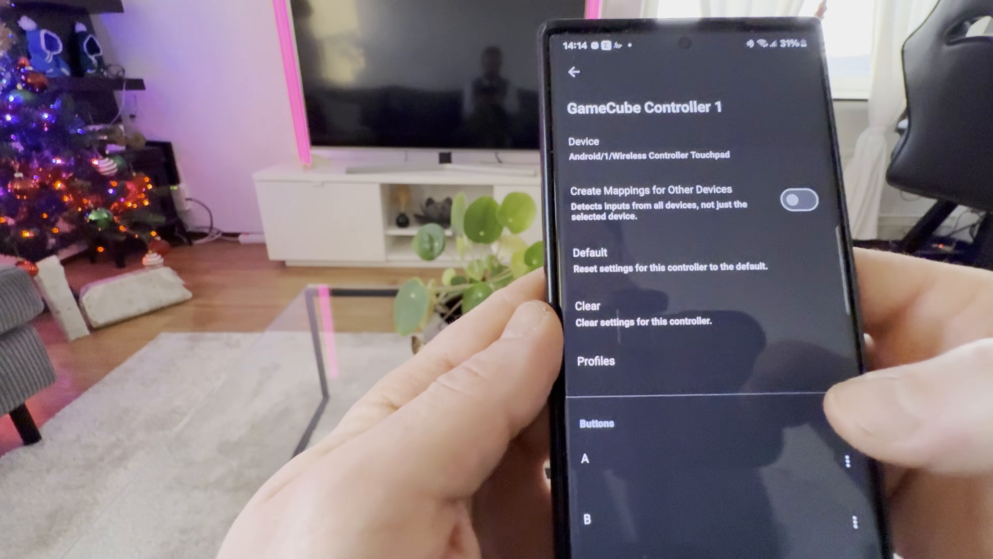
scroll("down", 3)
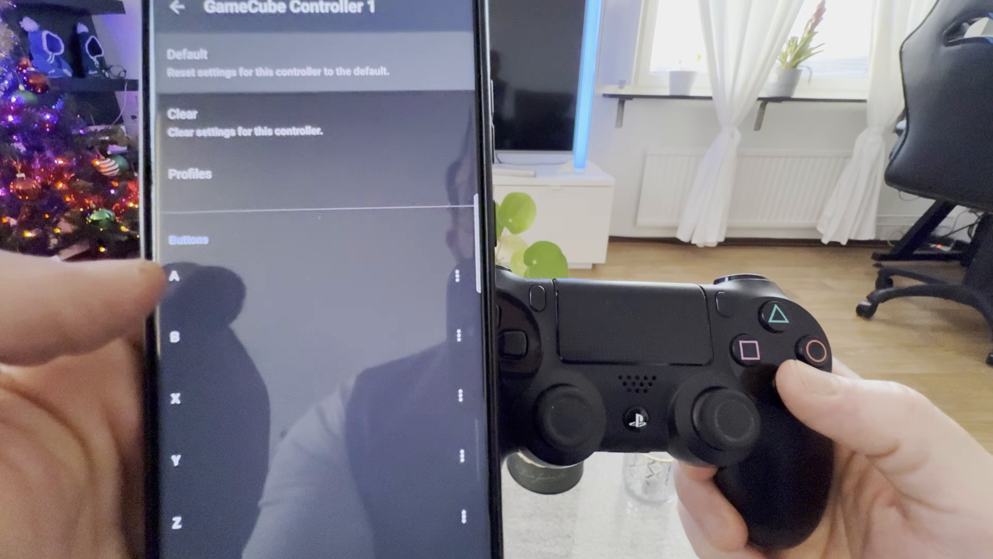
- Assign PS4 buttons to A, B, X, Y, Z, START and Control Stick Up
left_click(174, 277)
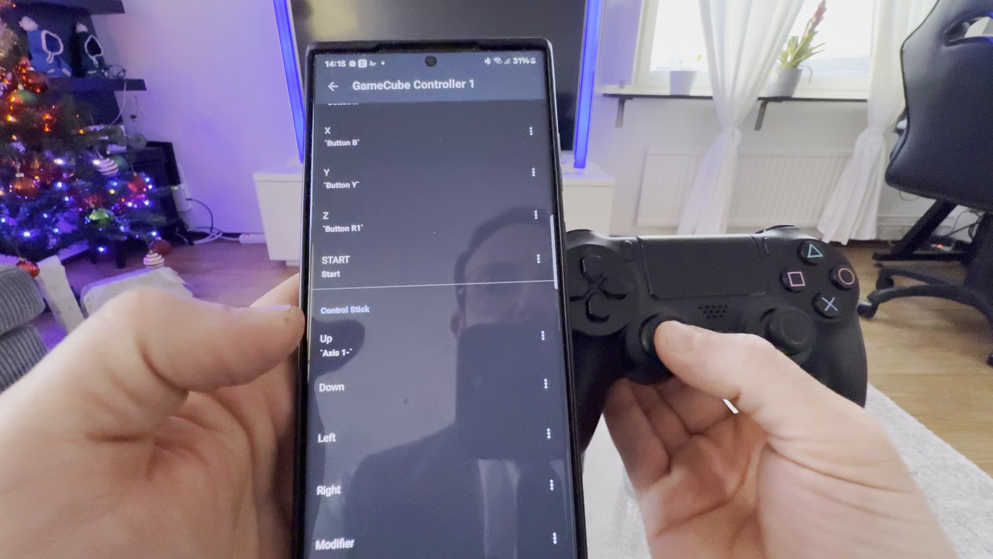
- Map Control Stick Down/Left/Right and all four C Stick directions to the PS4 analog sticks
left_click(330, 386)
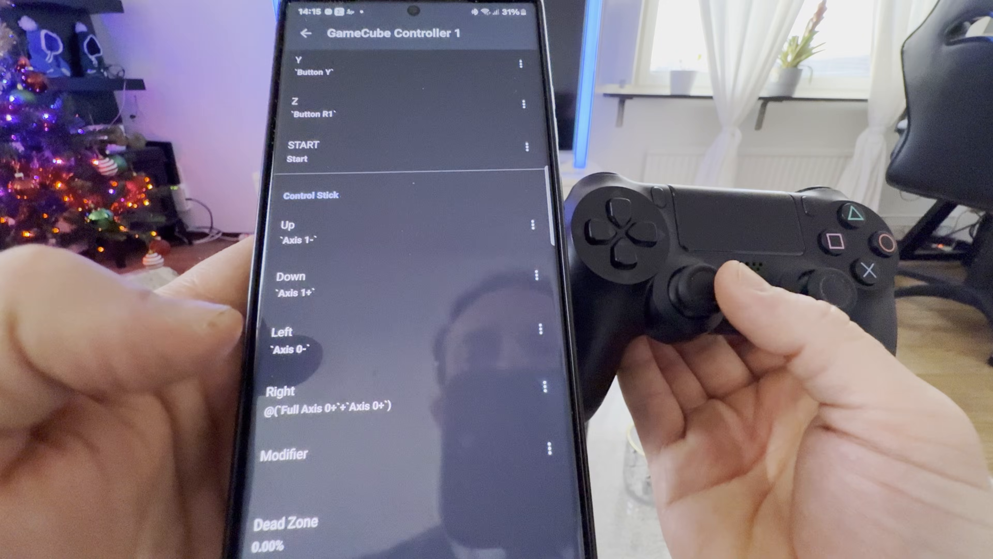
scroll("down", 3)
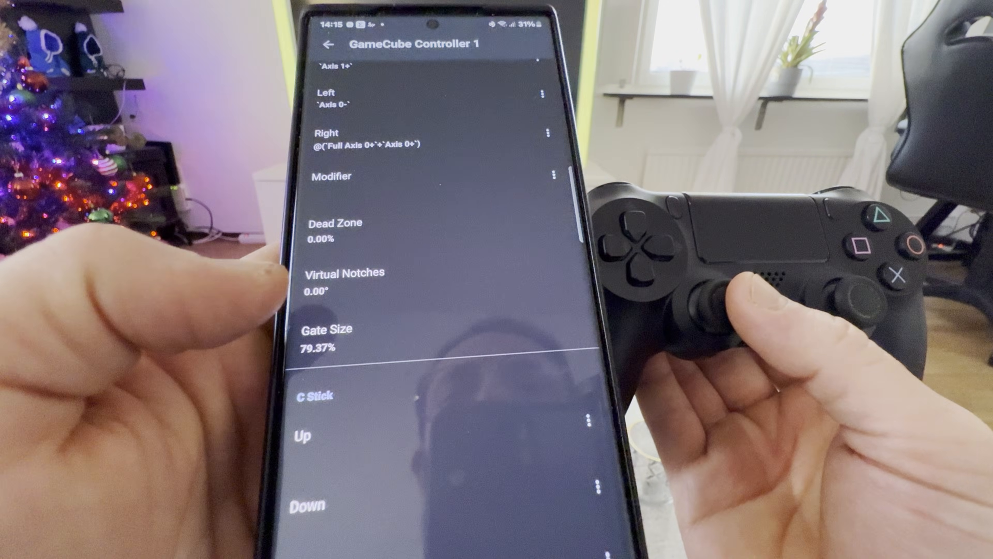
scroll("down", 3)
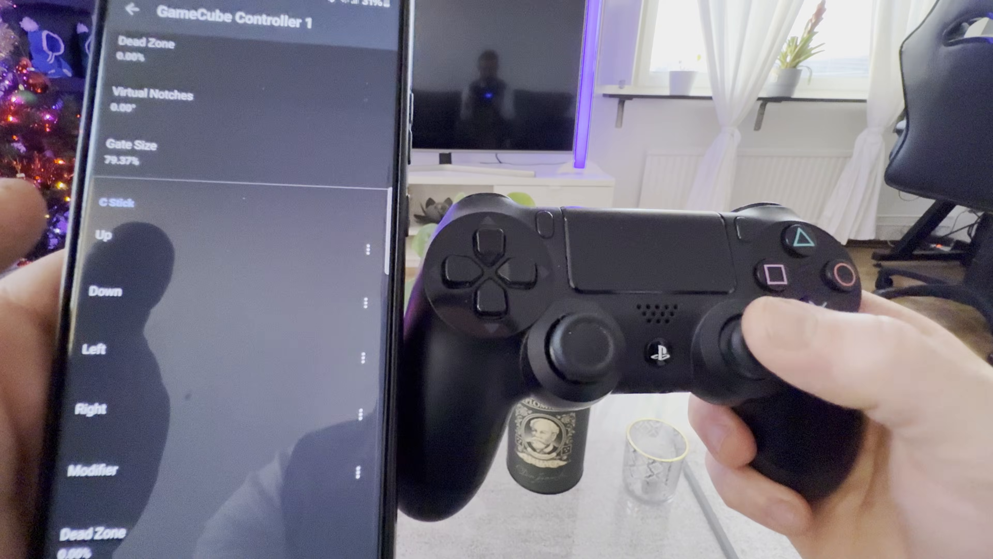
left_click(104, 235)
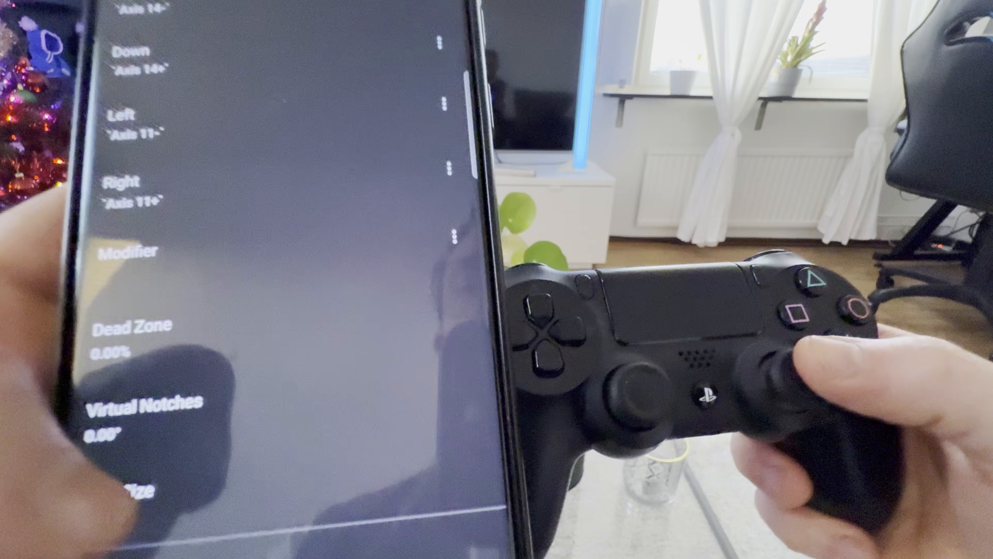
scroll("down", 3)
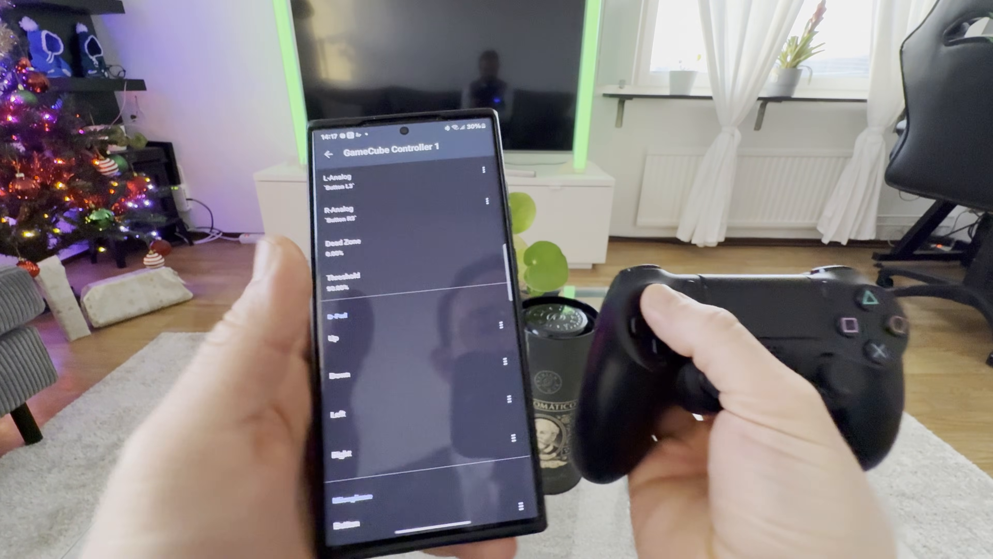
- Map D-Pad Up, Down, Left and Right to the PS4 directional pad
left_click(341, 333)
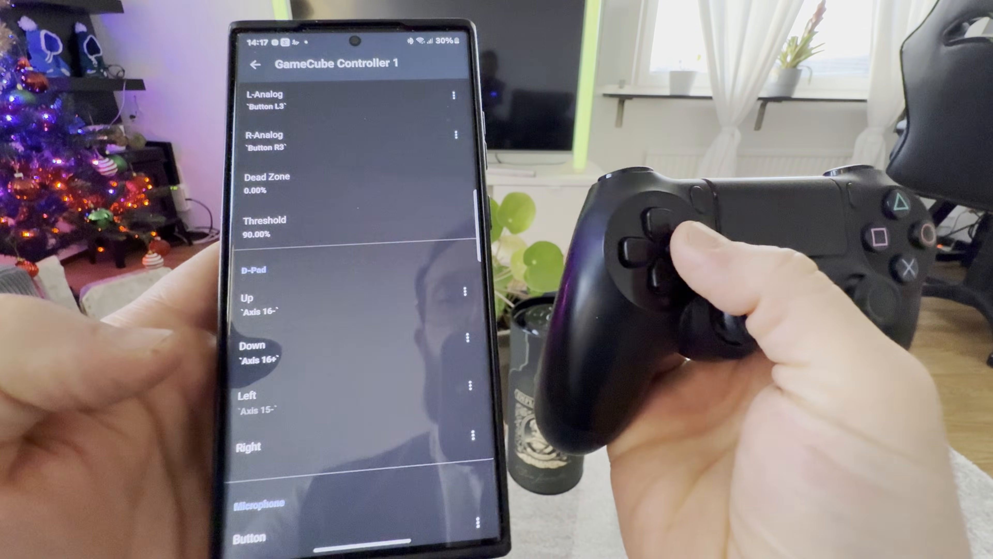
scroll("down", 3)
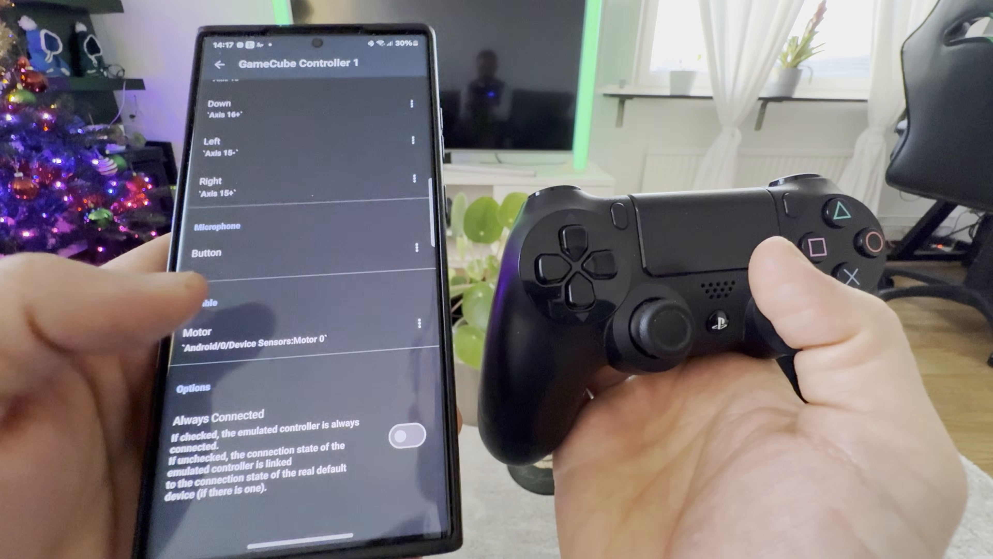